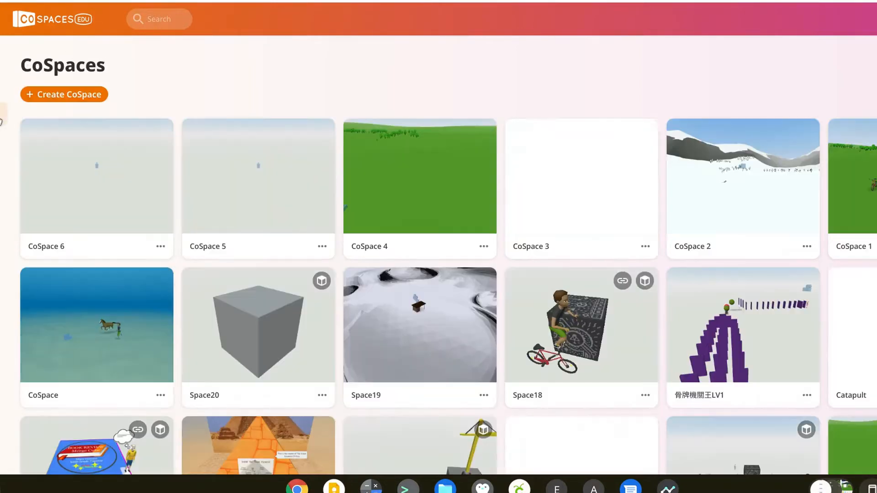
Step: Create a new CoSpace from the Large gallery 3D environment template
left_click(64, 94)
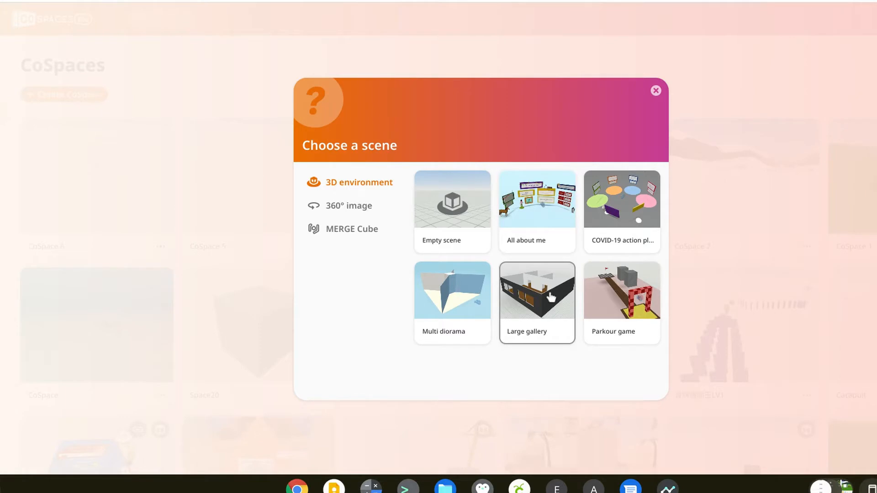
left_click(536, 290)
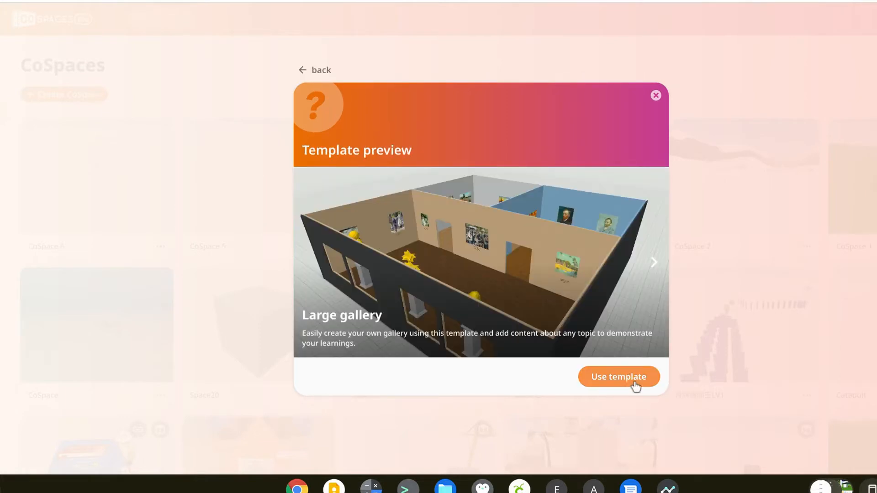
left_click(619, 376)
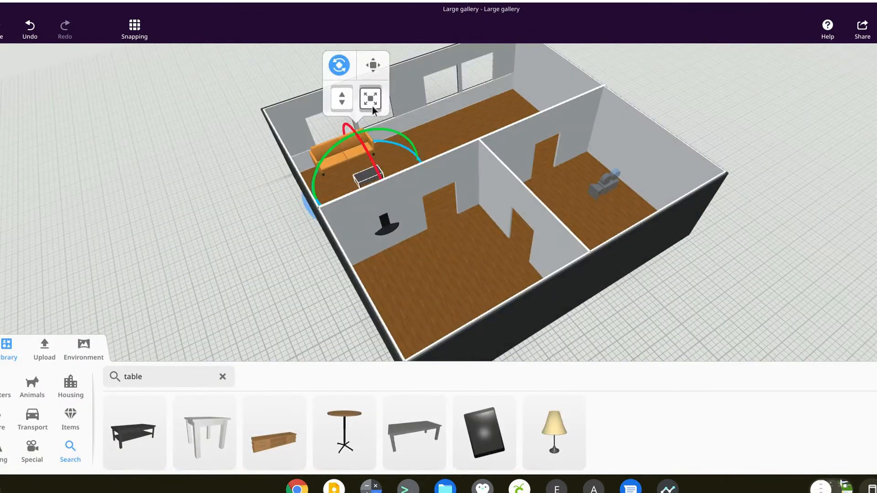
Step: Recolour the sofa through its Material colour options
left_click(401, 133)
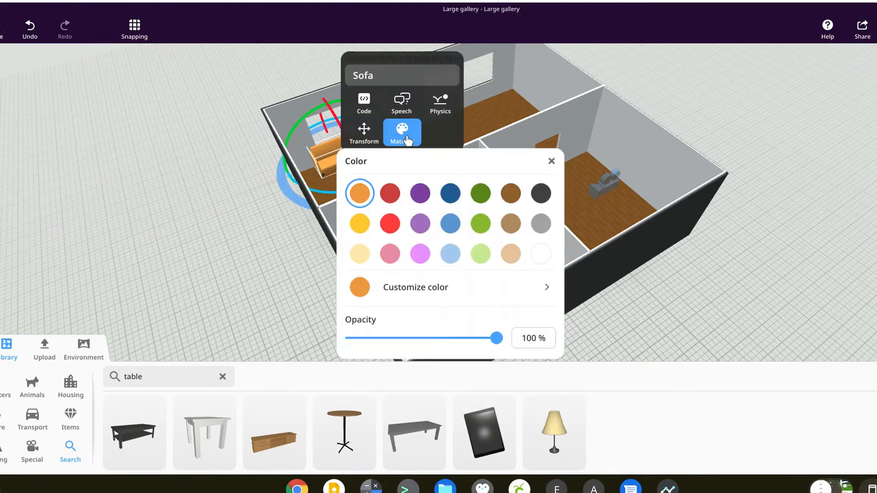
left_click(419, 194)
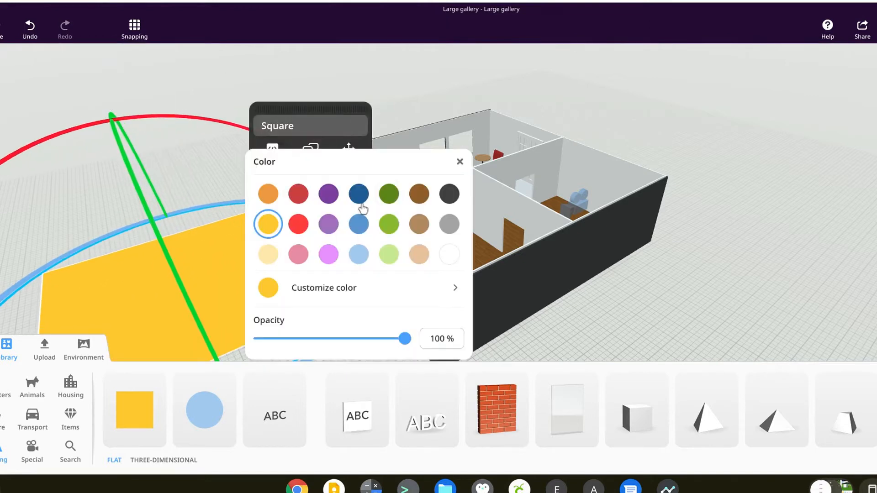
Step: Colour the flat square grass green and place a tree from the Library onto it
left_click(388, 224)
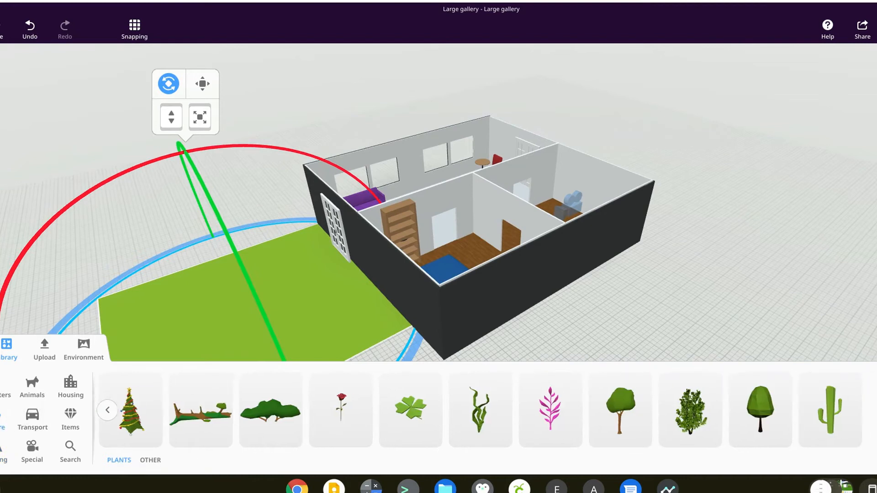
type("tree")
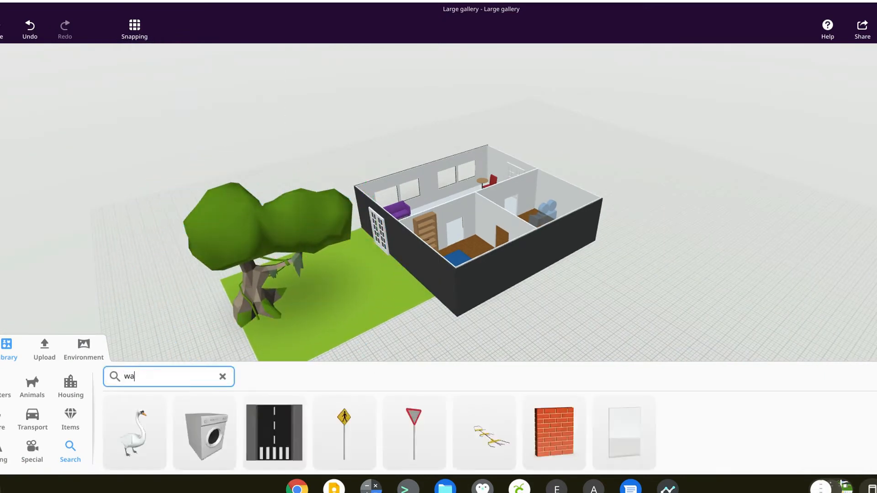
left_click(222, 376)
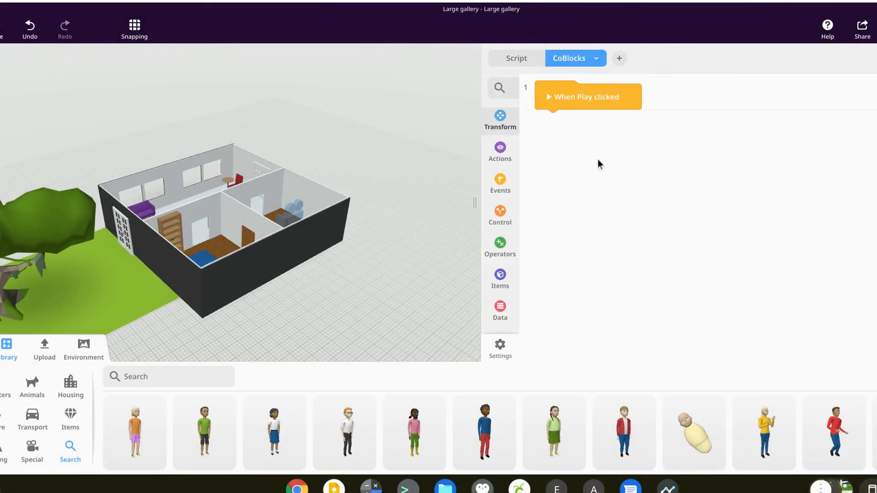
Step: Give the Regular boy a Dance fun animation block and a say "Welcome!" block when clicked
left_click(499, 150)
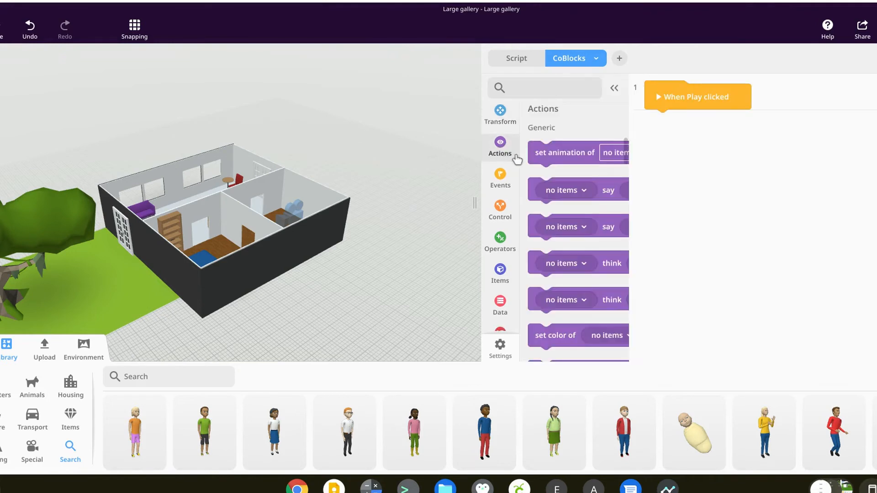
left_click(565, 153)
type("W")
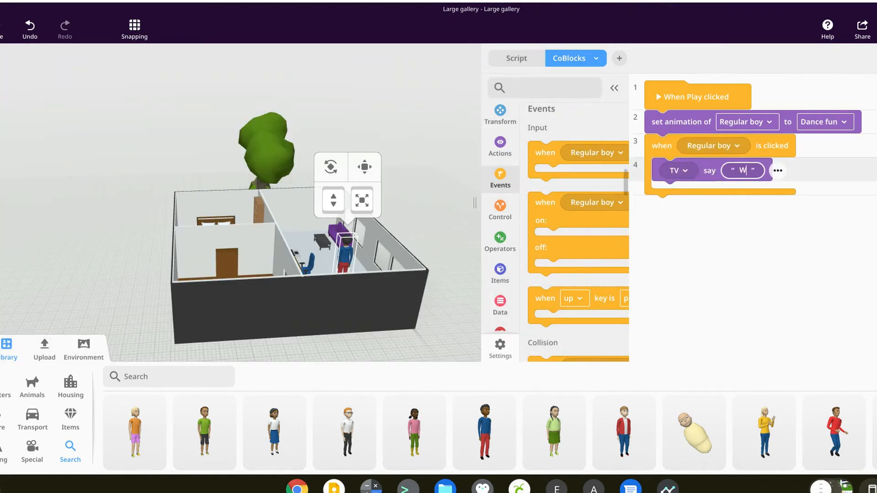
type("elcome!")
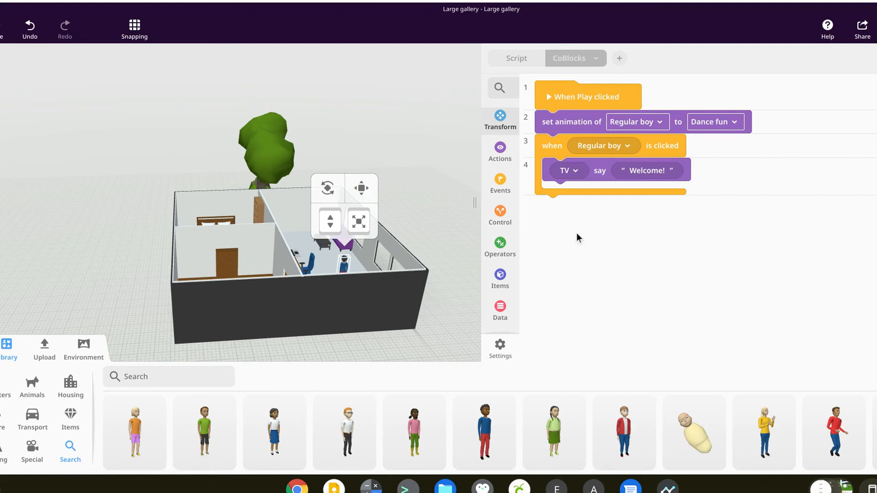
left_click(567, 171)
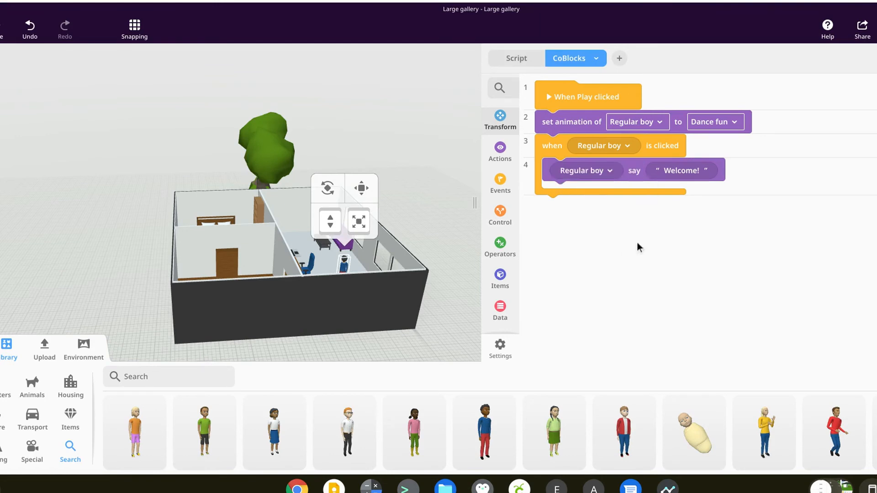